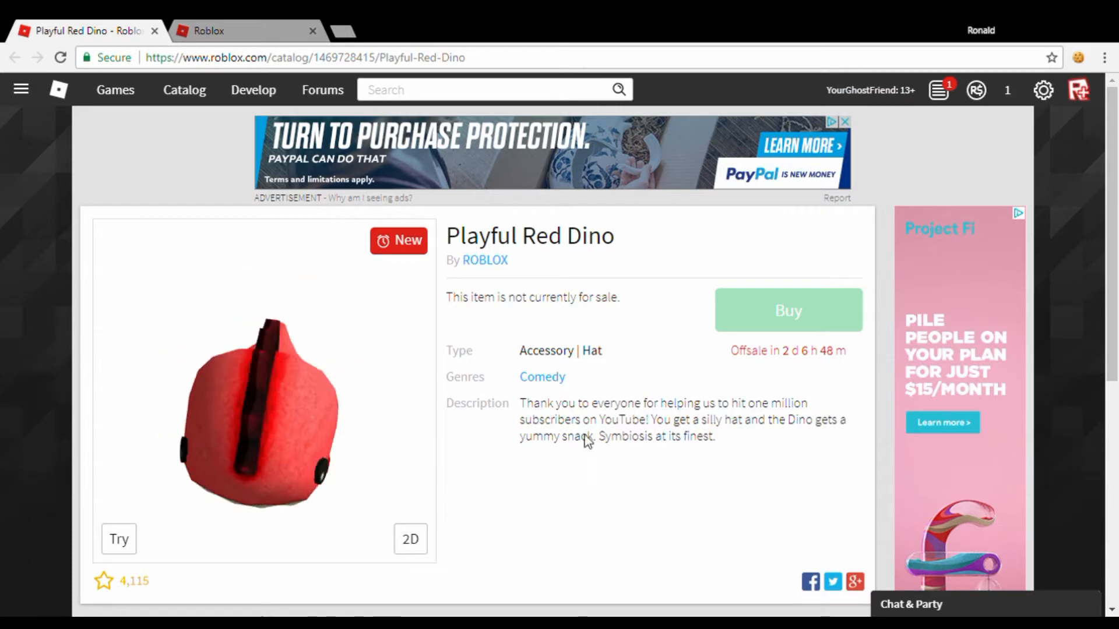
Redeem the promo code ONEMILLIONCLUB on the promo codes page
scroll("down", 3)
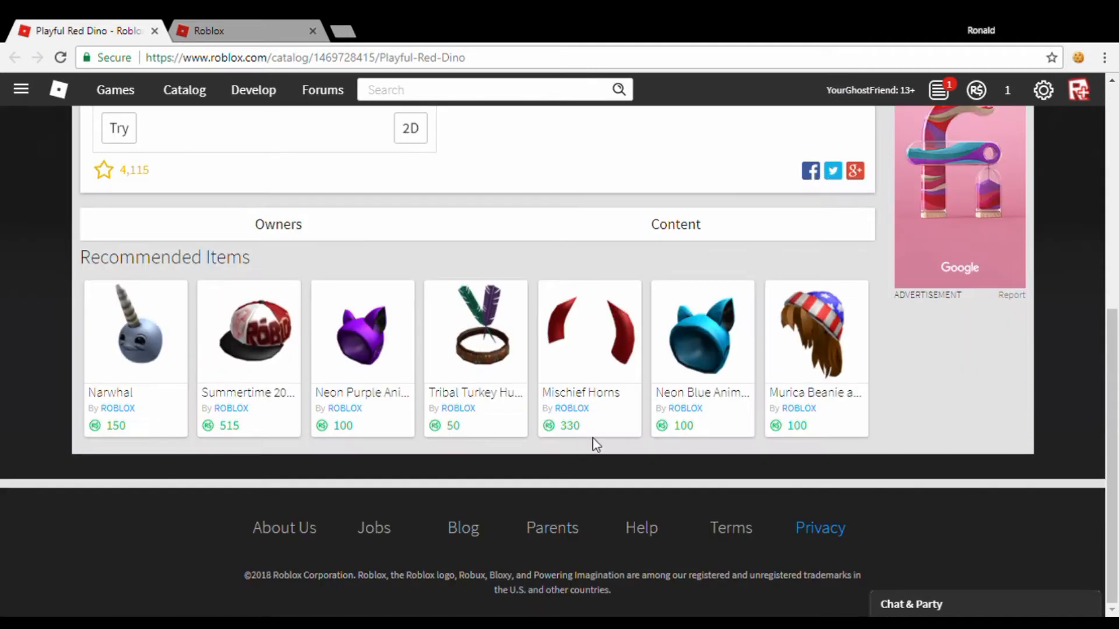
scroll("up", 3)
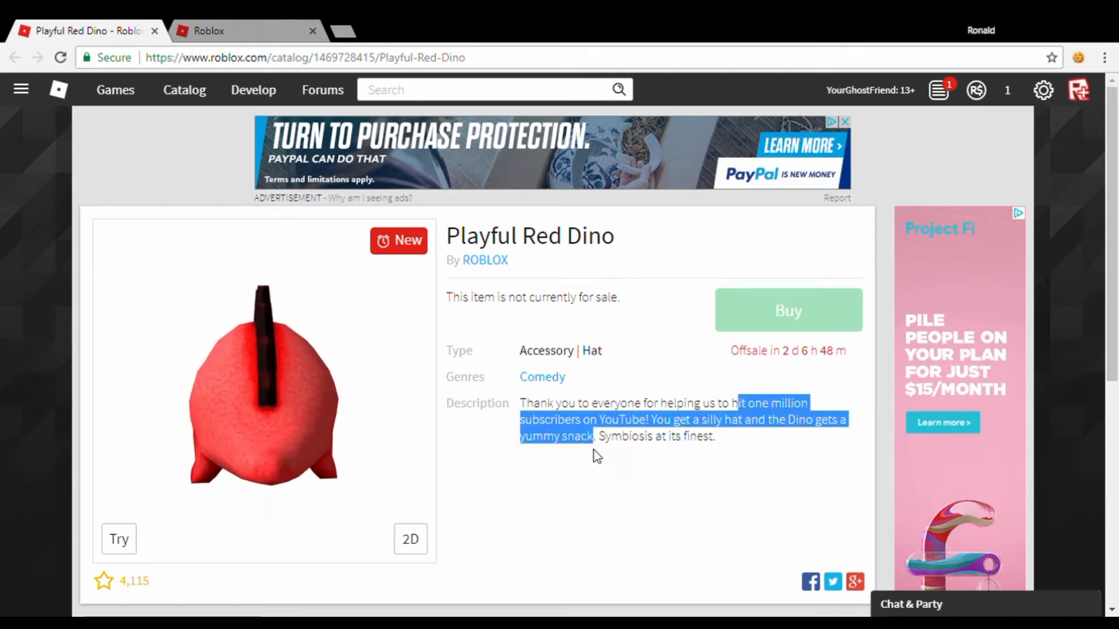
left_click(246, 31)
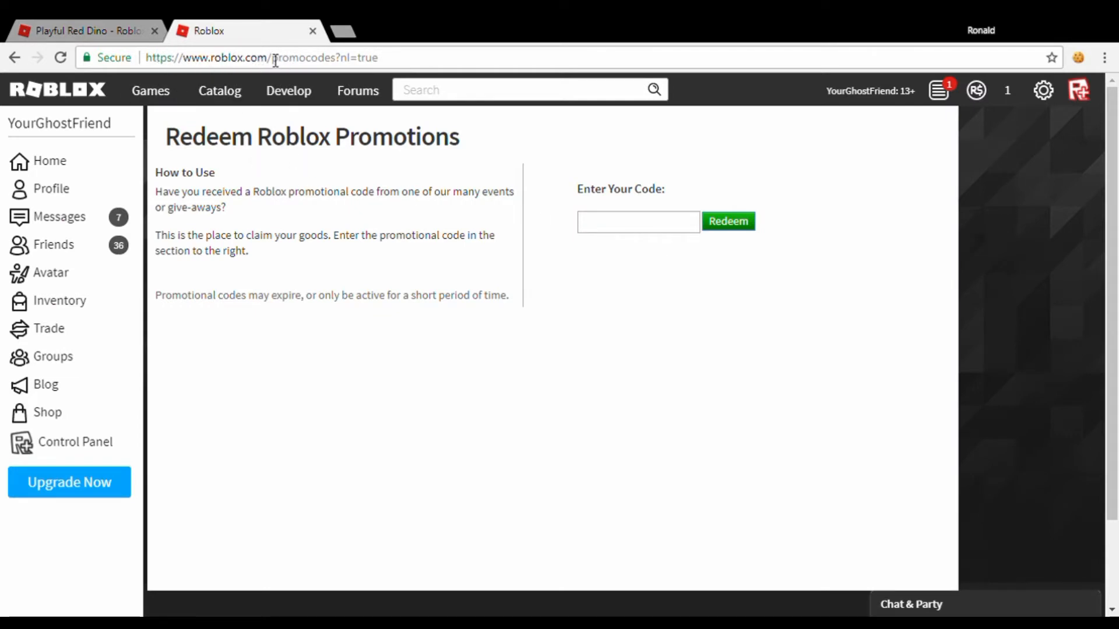
mouse_move(577, 230)
type("!ONEMILLIONCLUB!")
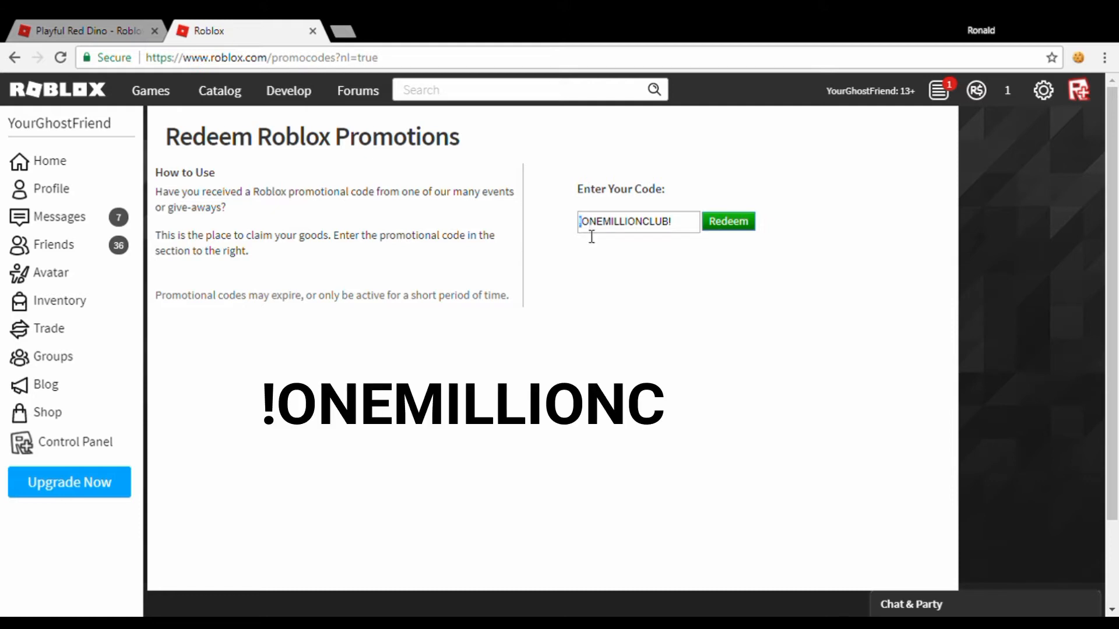
double_click(627, 221)
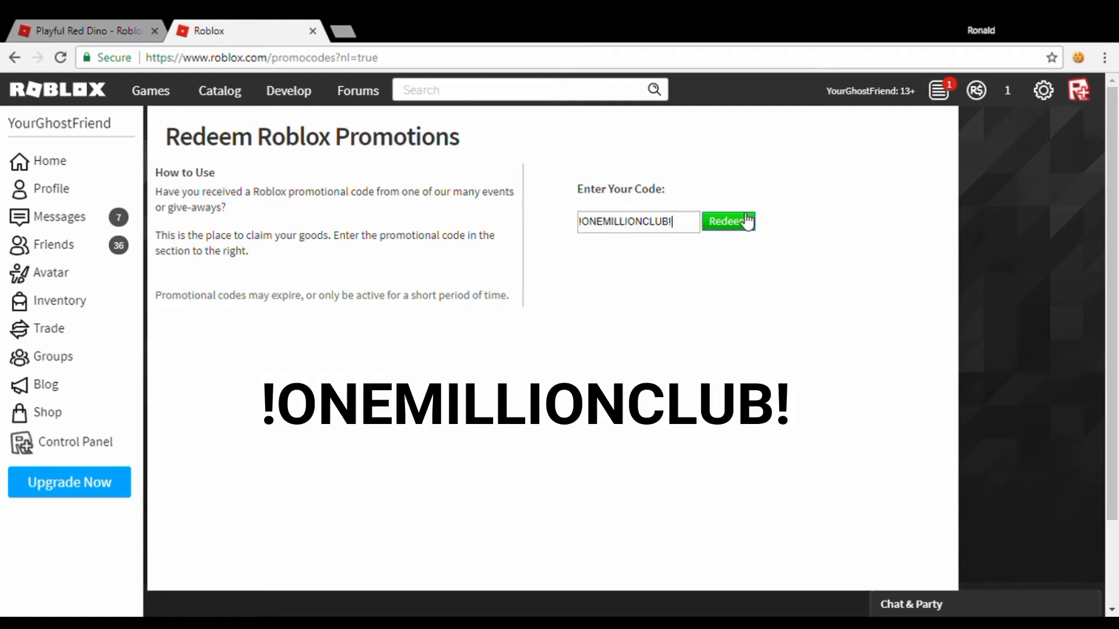
left_click(727, 221)
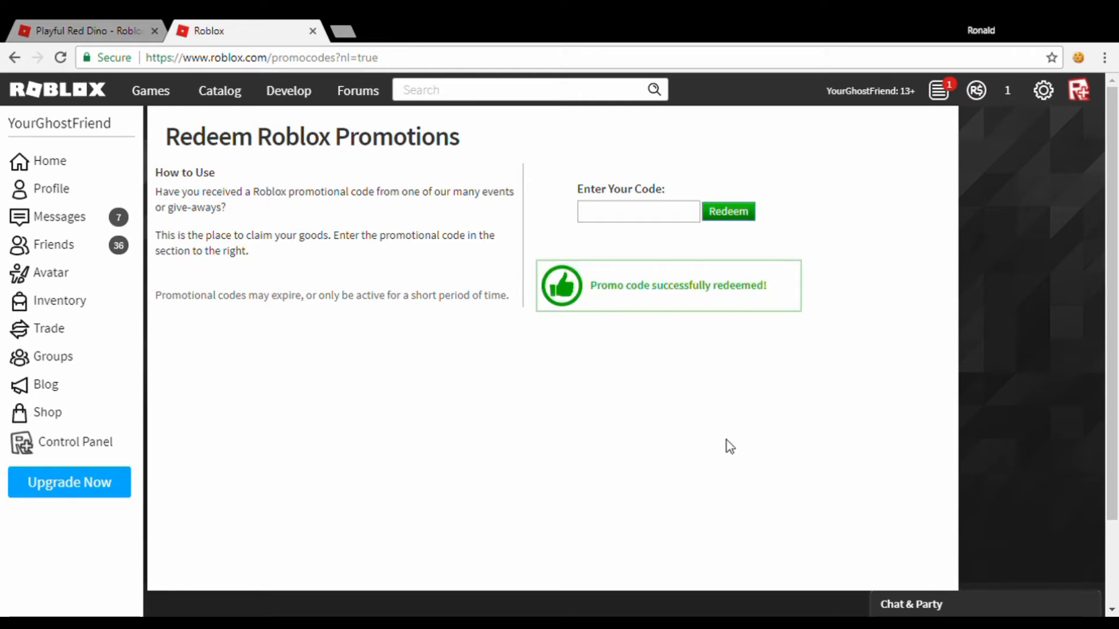
mouse_move(285, 26)
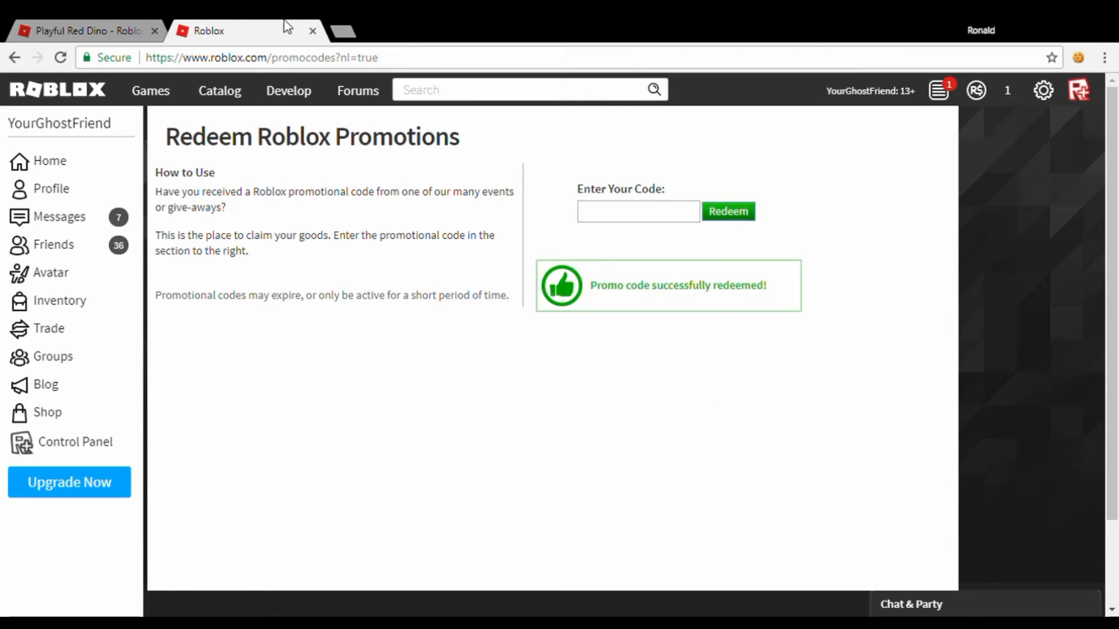
Return to the Playful Red Dino page and open the Avatar Editor
left_click(86, 31)
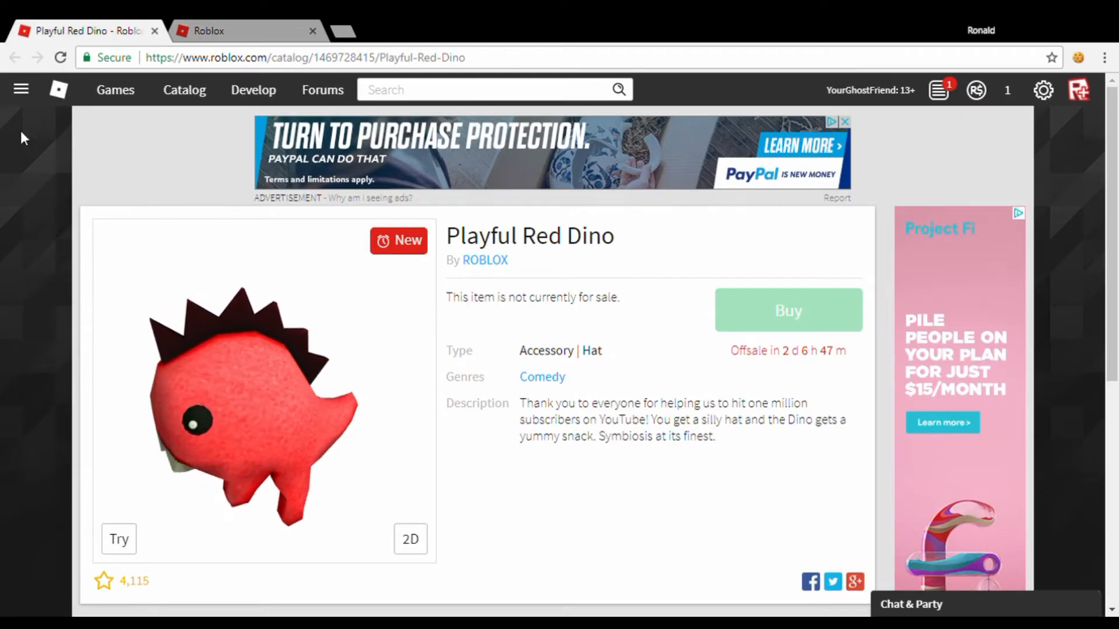
left_click(20, 89)
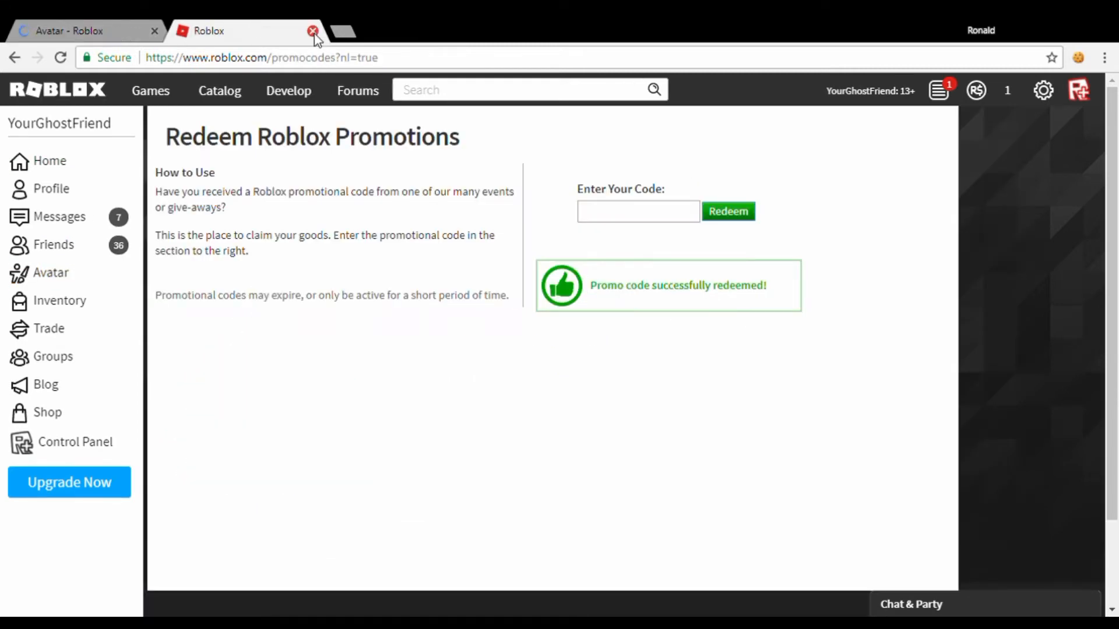
mouse_move(321, 39)
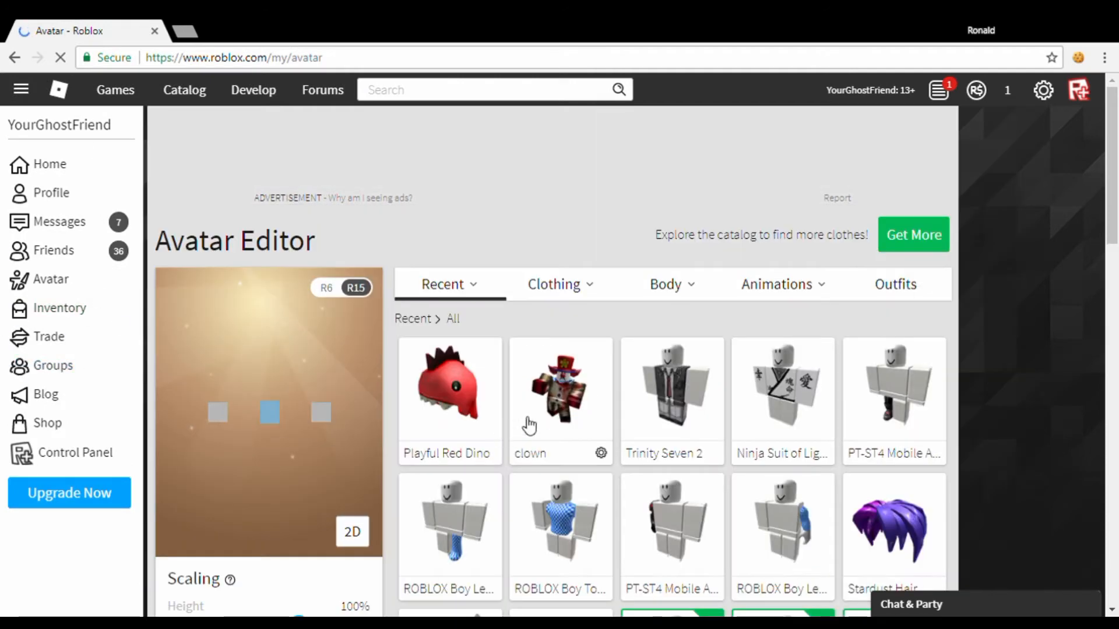
Equip the Playful Red Dino hat from Clothing > Hat in the Avatar Editor
left_click(561, 385)
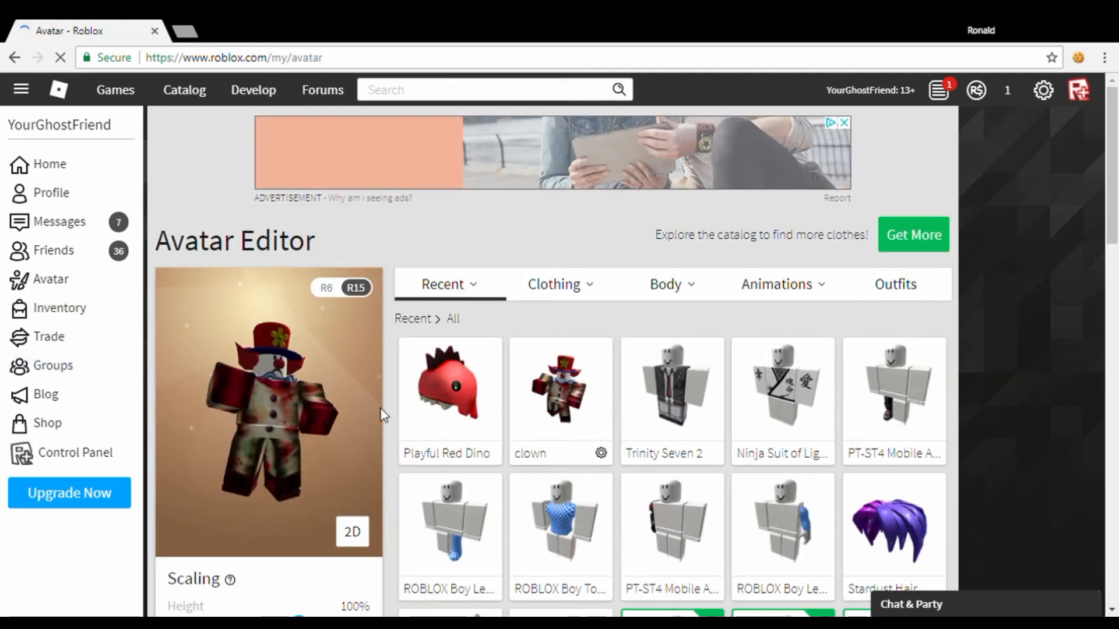
left_click(560, 284)
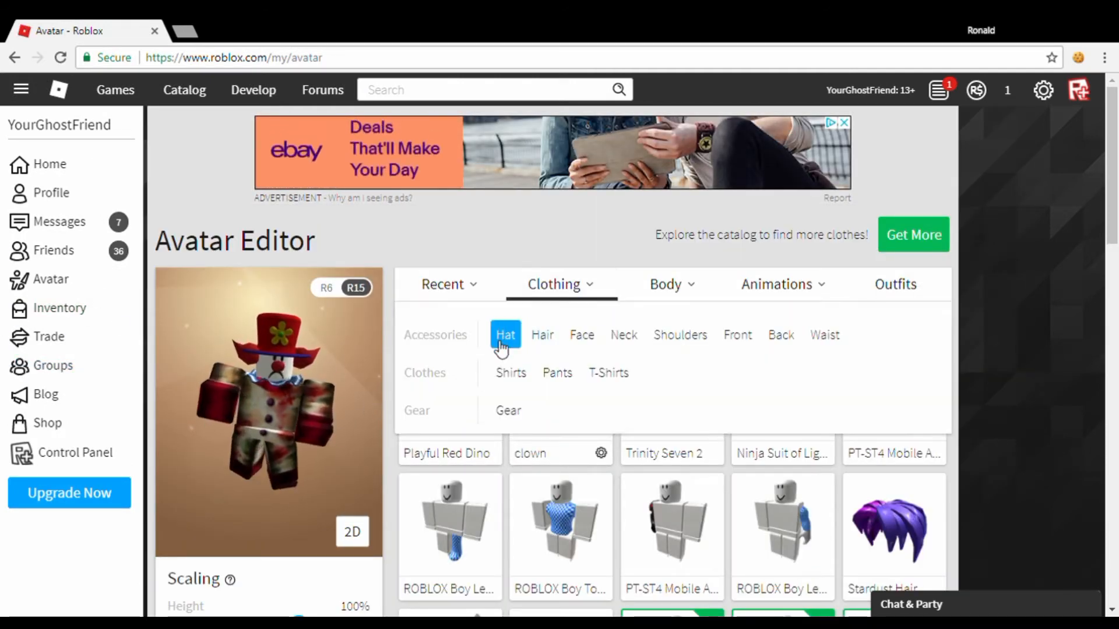
left_click(442, 284)
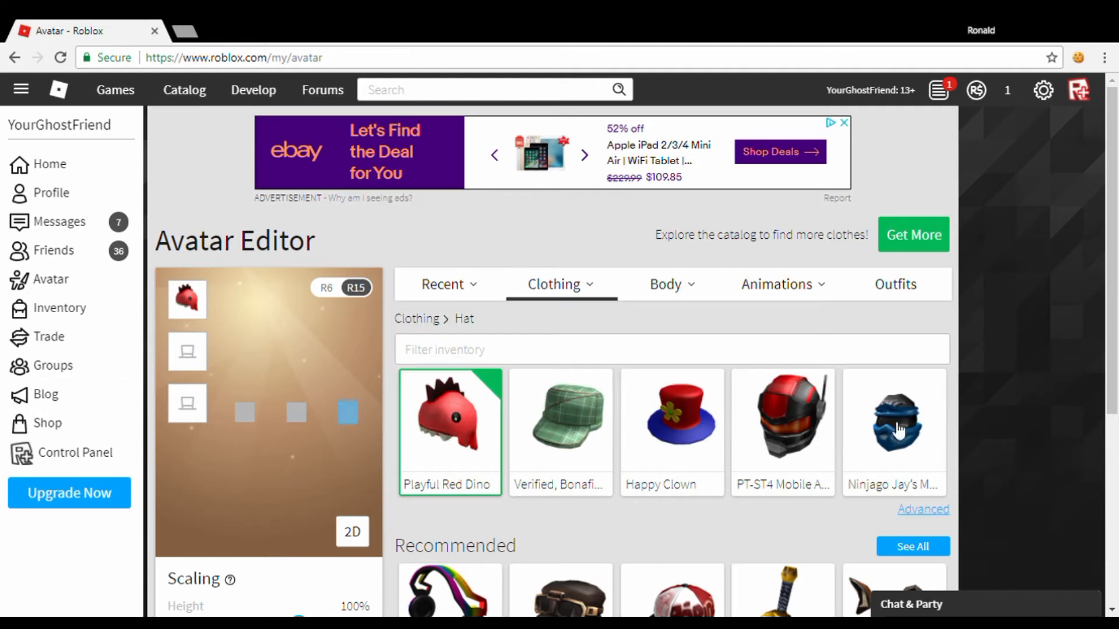
scroll("down", 3)
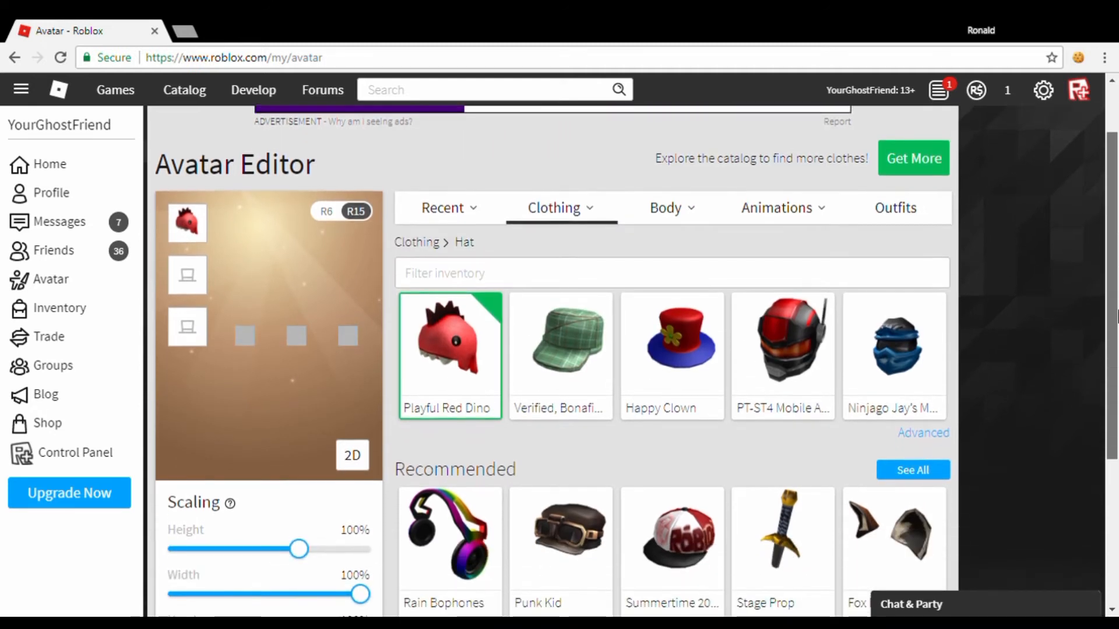
left_click(560, 208)
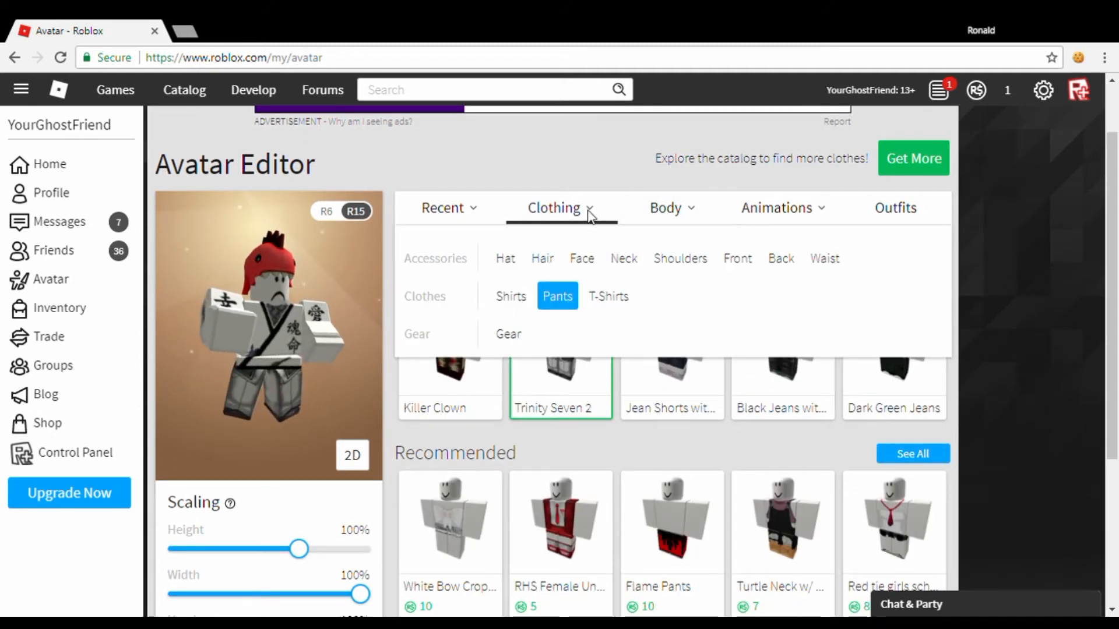
left_click(623, 258)
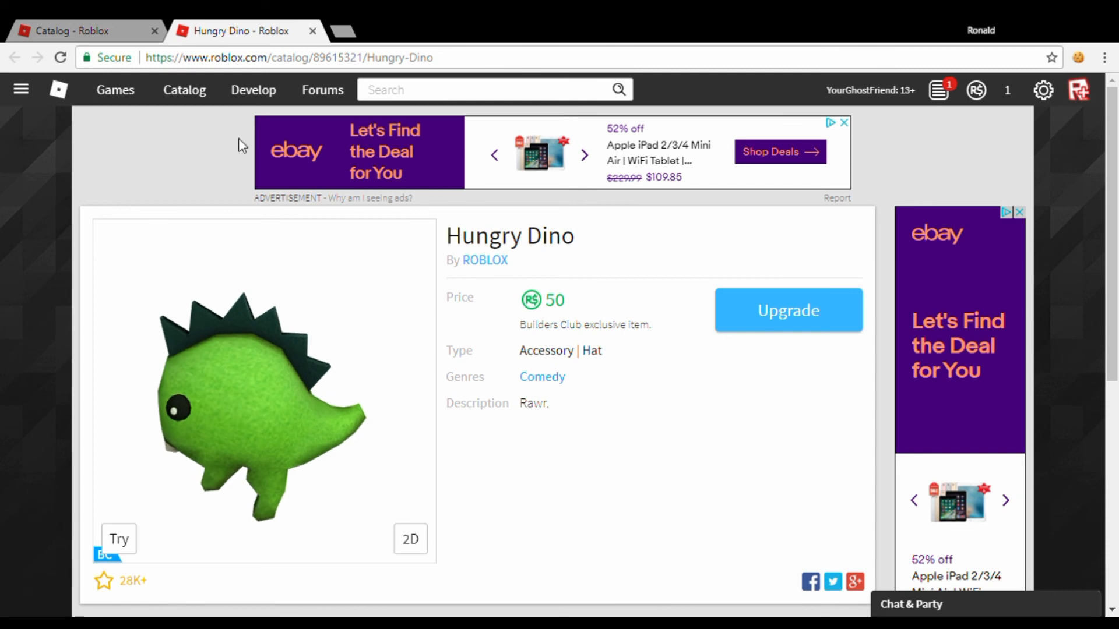
Return to the 'Dino' catalog search results and scroll through the dino items
left_click(86, 29)
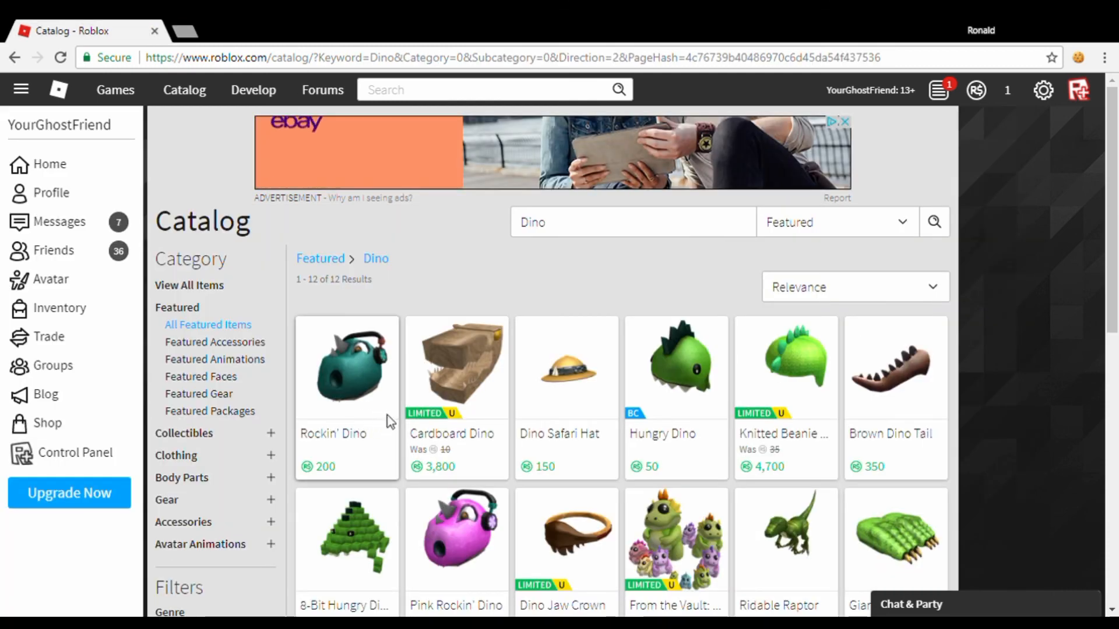
scroll("down", 3)
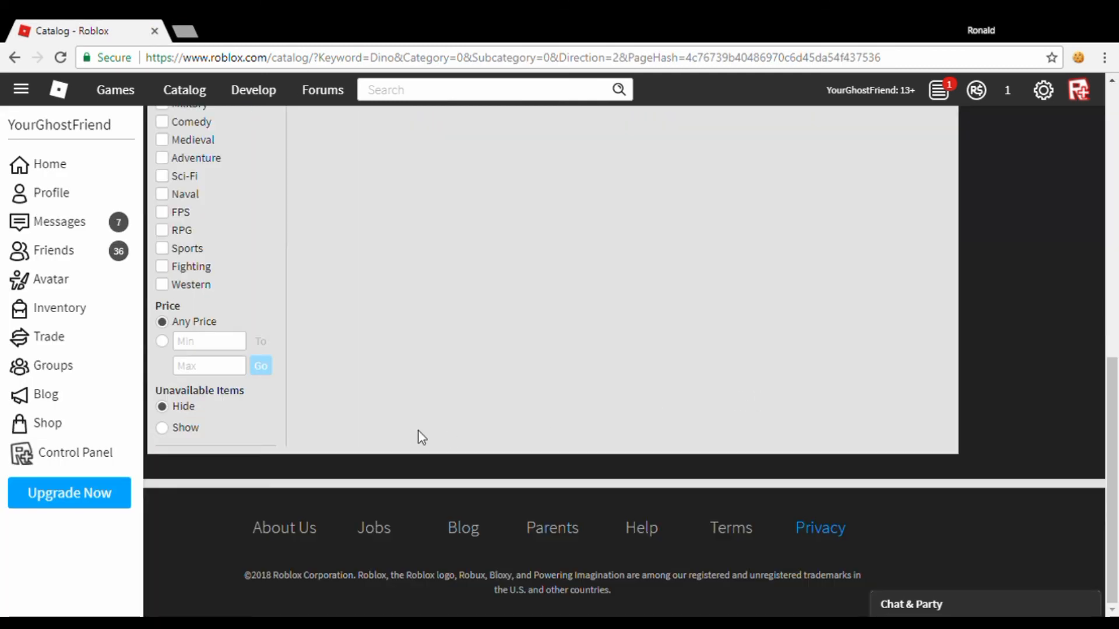